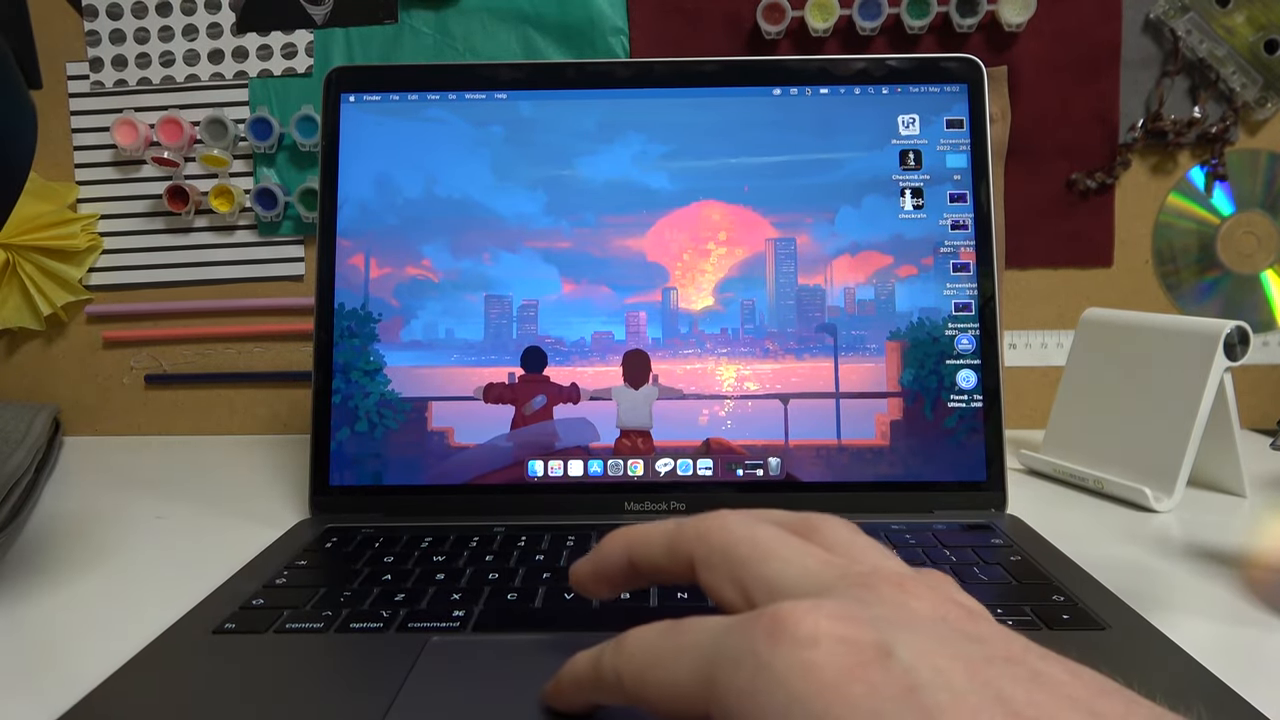
- Open the menu bar Bluetooth menu to show Bluetooth on and realme Buds Air 2 listed
click(809, 96)
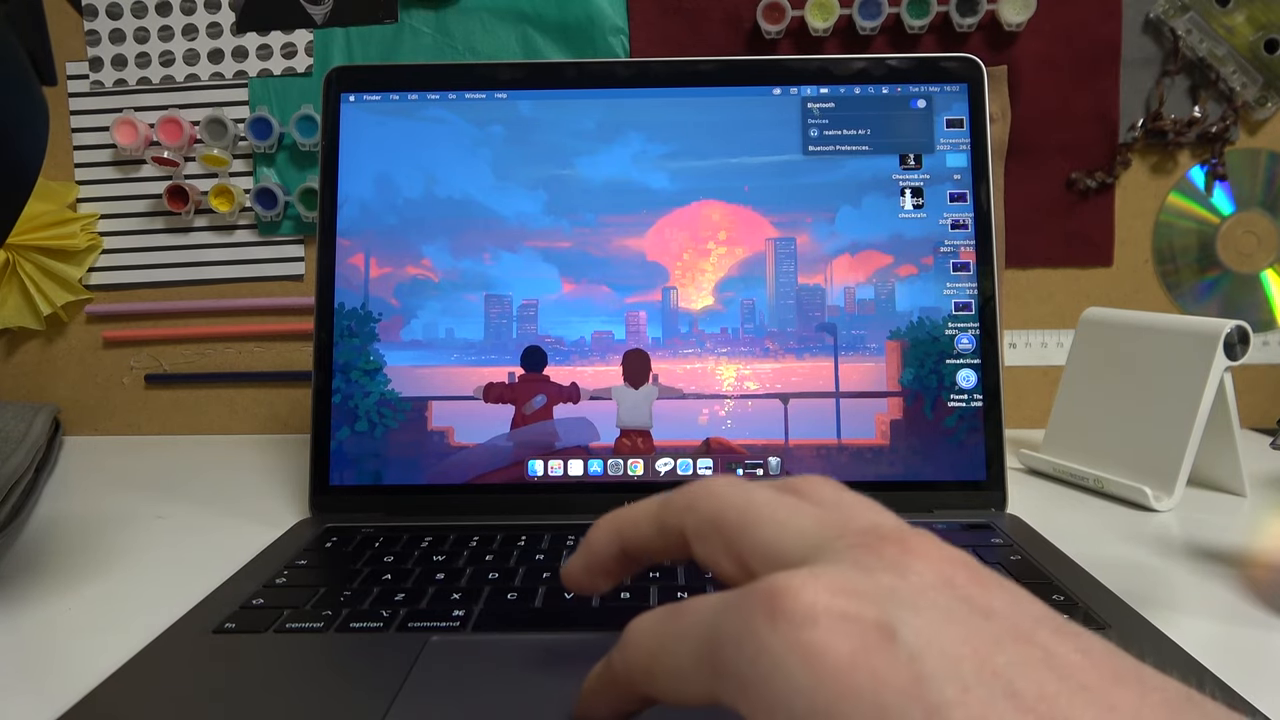